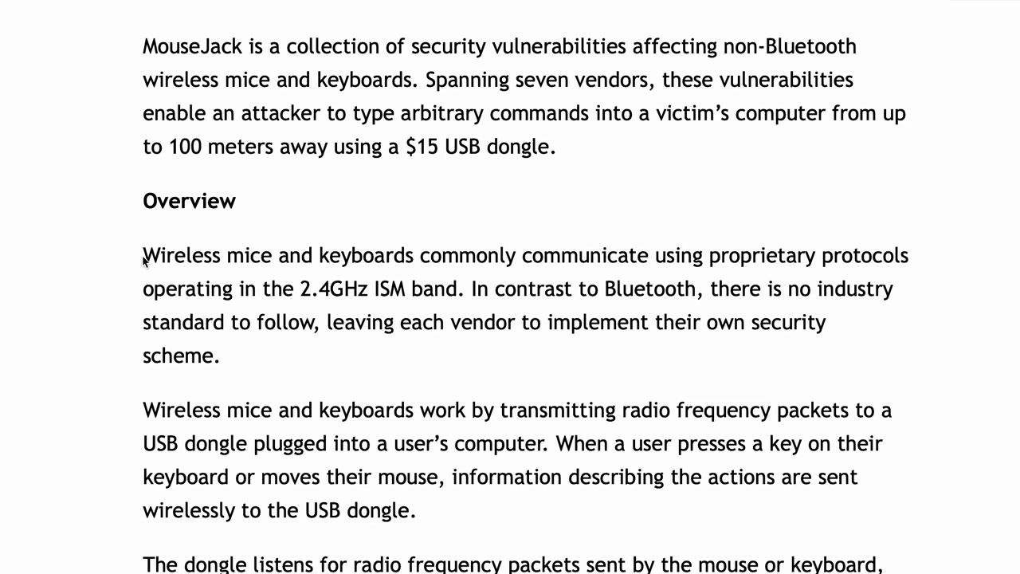
- Run 'sudo bettercap -iface lo 2> /dev/null' to start bettercap on the loopback interface
drag(143, 255, 217, 355)
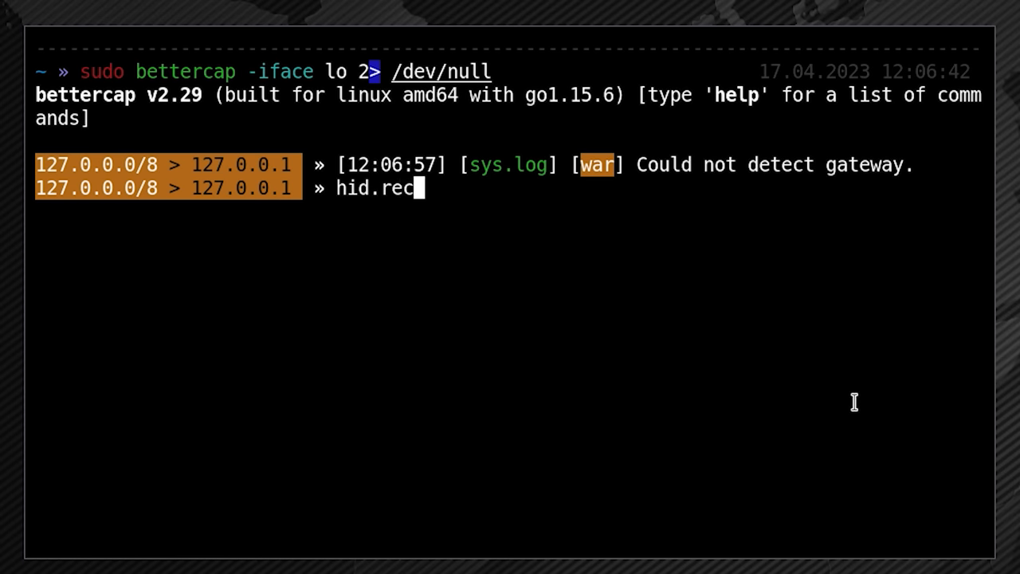
key(Return)
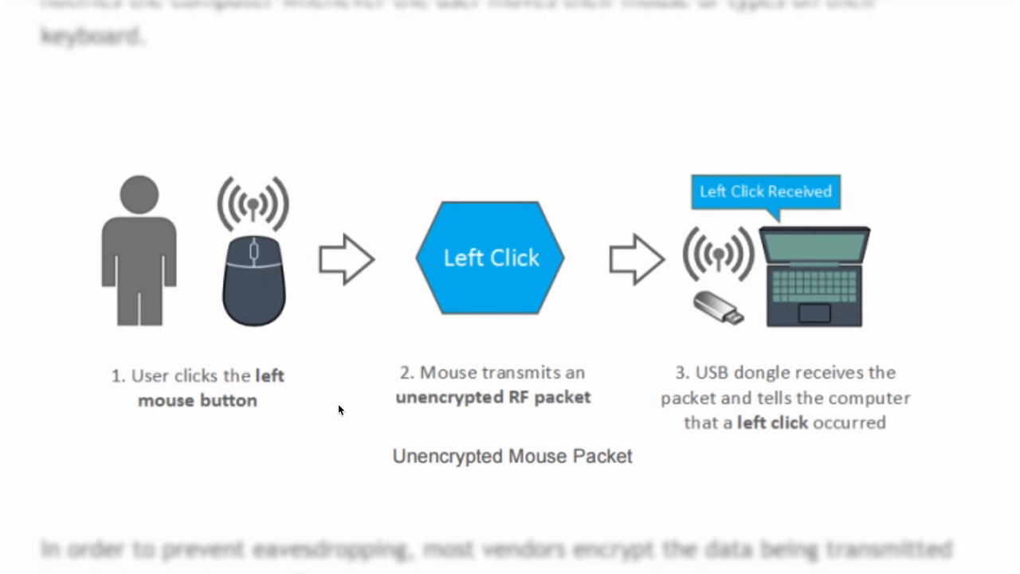
- Scroll to the paragraph explaining attackers can impersonate unencrypted mice and inject click packets
scroll(down, 3)
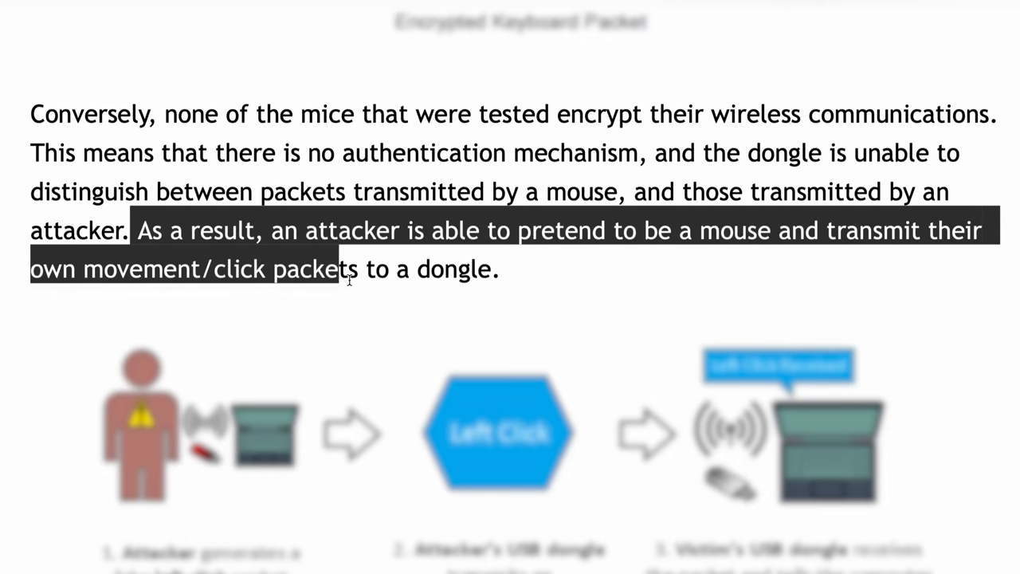